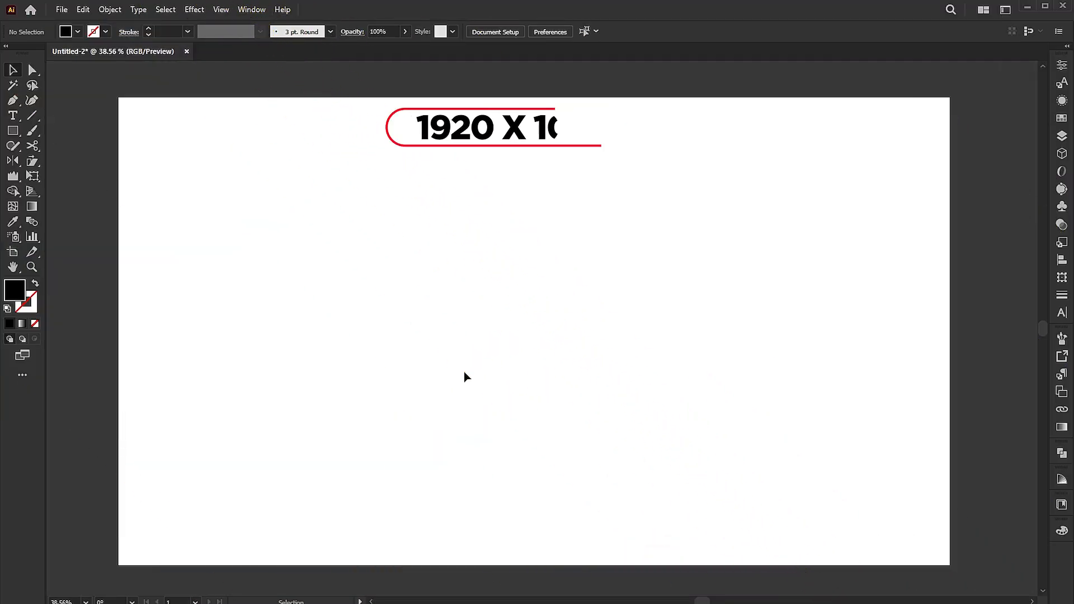
Step: Add the word 'text' to the artboard in Config Rounded ExtraBold
{"action": "left_click", "coordinate": [13, 115]}
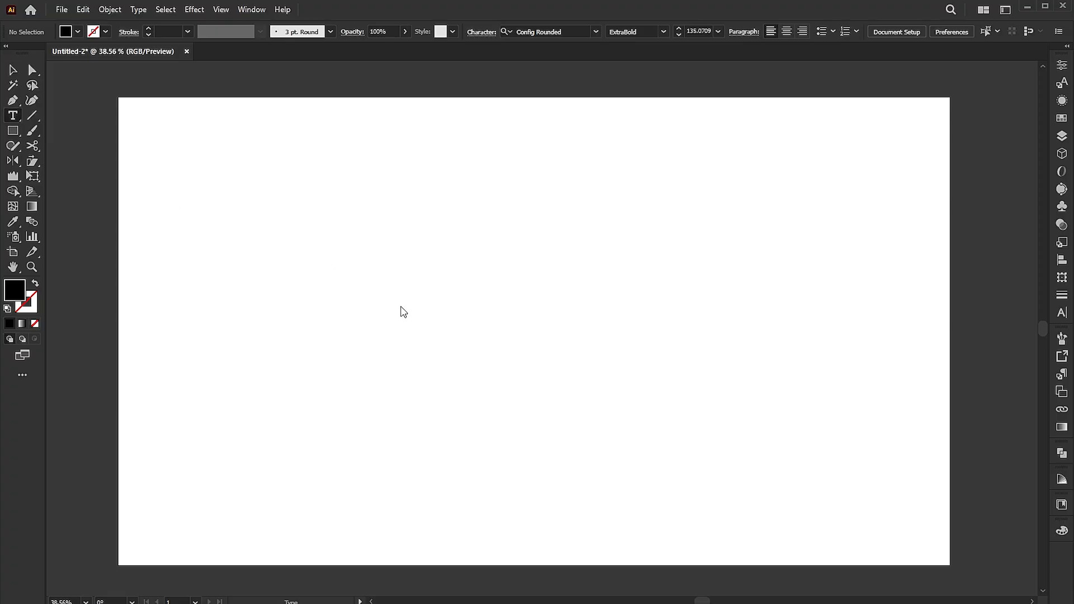
{"action": "type", "text": "text"}
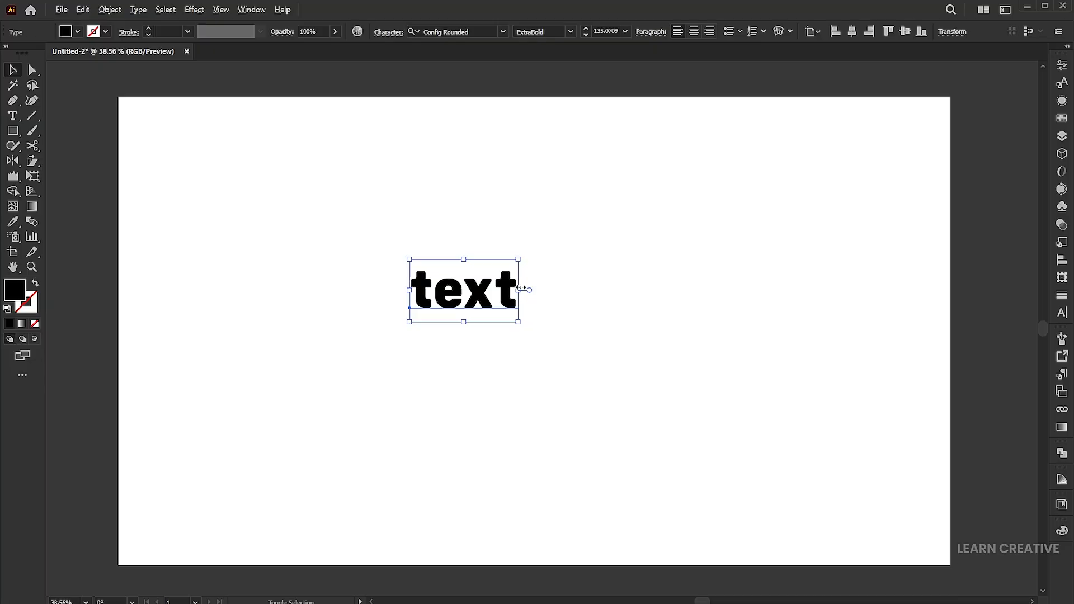
Step: Change the word's case to UPPERCASE so it reads TEXT
{"action": "left_click", "coordinate": [138, 9]}
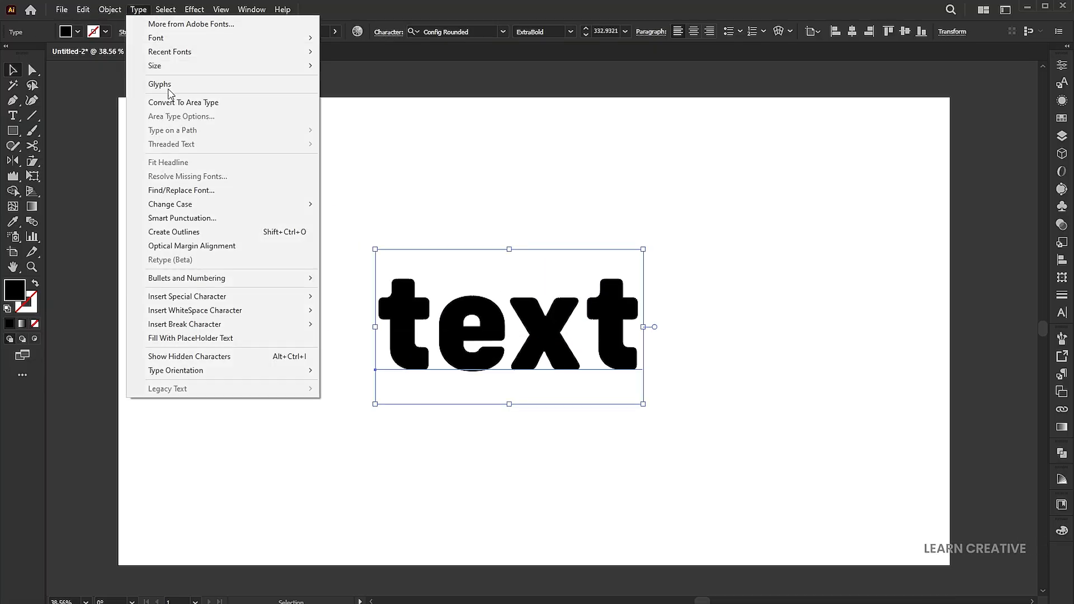
{"action": "left_click", "coordinate": [170, 204]}
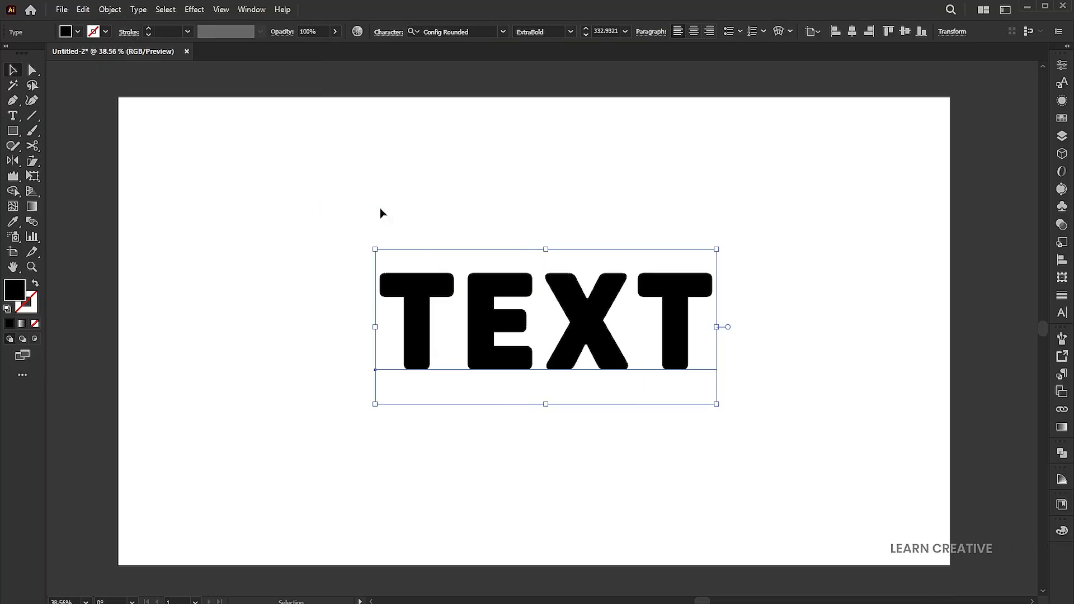
{"action": "double_click", "coordinate": [15, 291]}
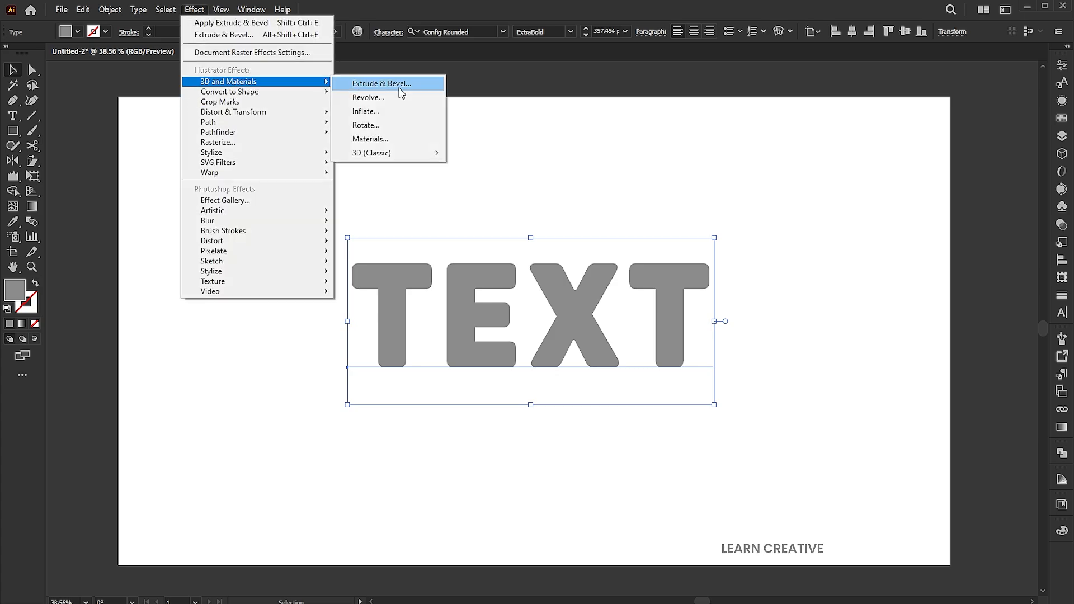
Step: Apply a 3D Extrude & Bevel effect as a Plane with the Isometric Right rotation preset
{"action": "left_click", "coordinate": [382, 83]}
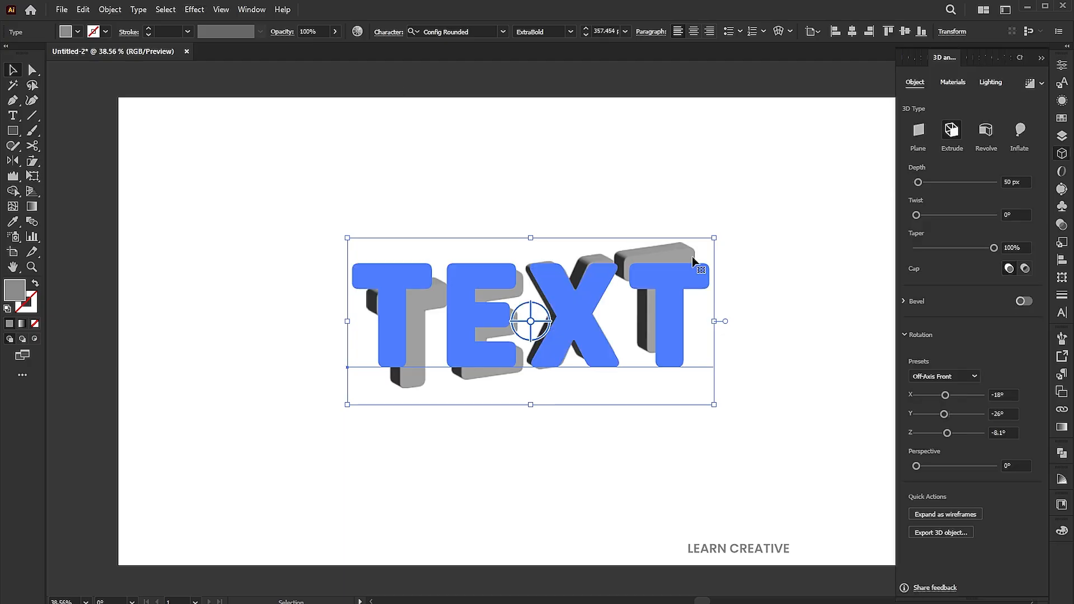
{"action": "left_click", "coordinate": [918, 131]}
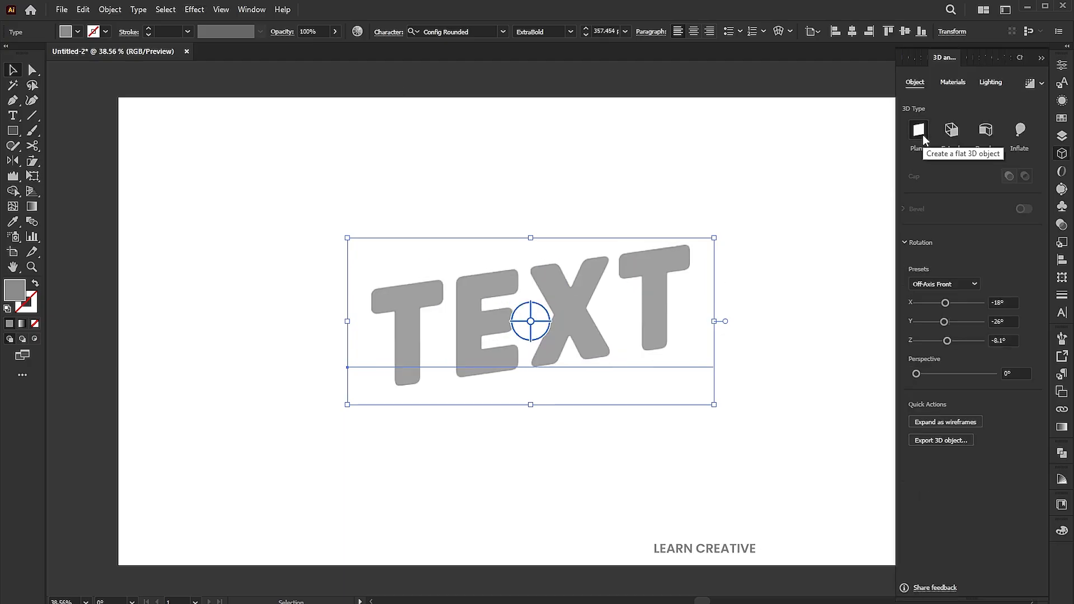
{"action": "mouse_move", "coordinate": [942, 291]}
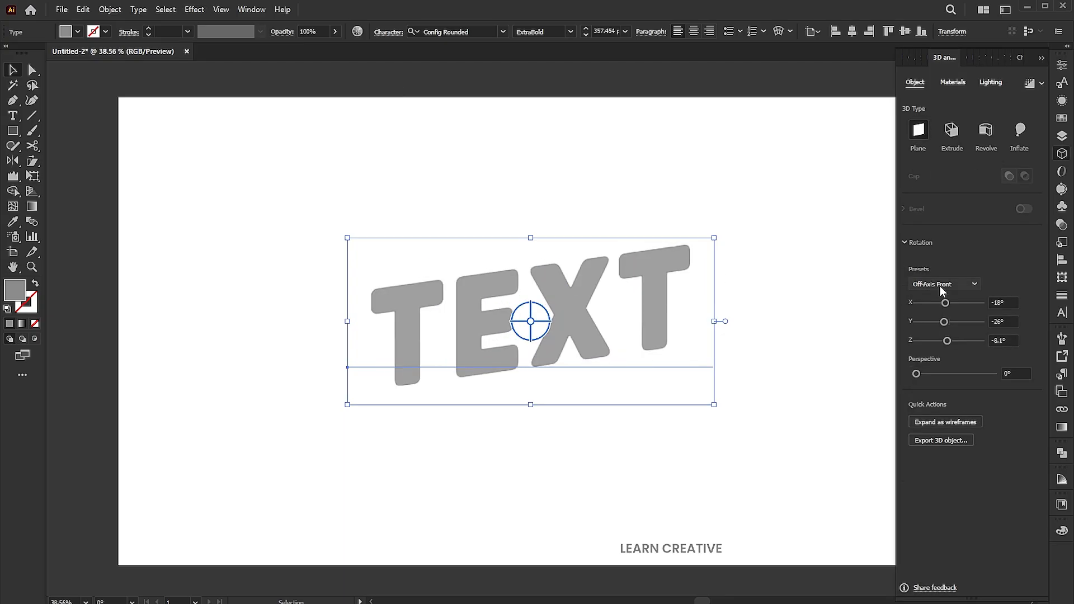
{"action": "left_click", "coordinate": [944, 283]}
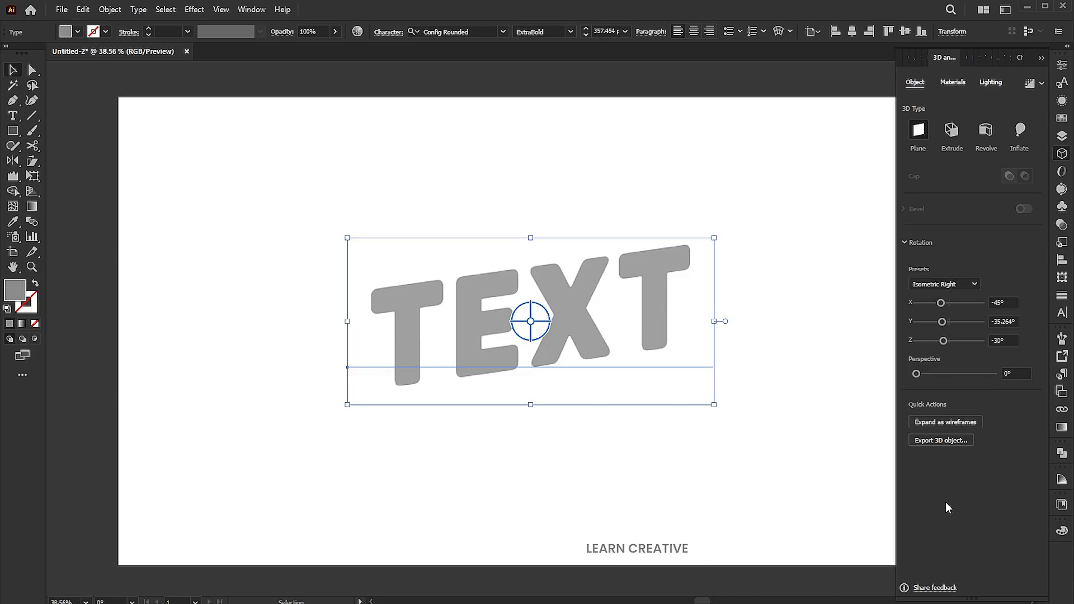
Step: Disable ambient light and enable shadows positioned below the object
{"action": "left_click", "coordinate": [990, 83]}
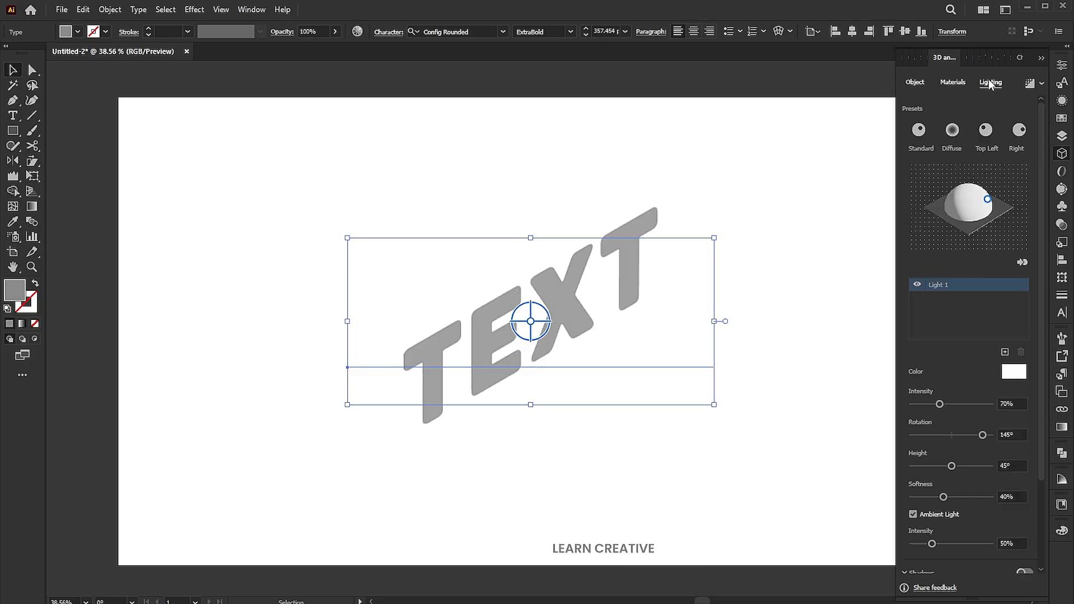
{"action": "scroll", "scroll_direction": "down", "scroll_amount": 3}
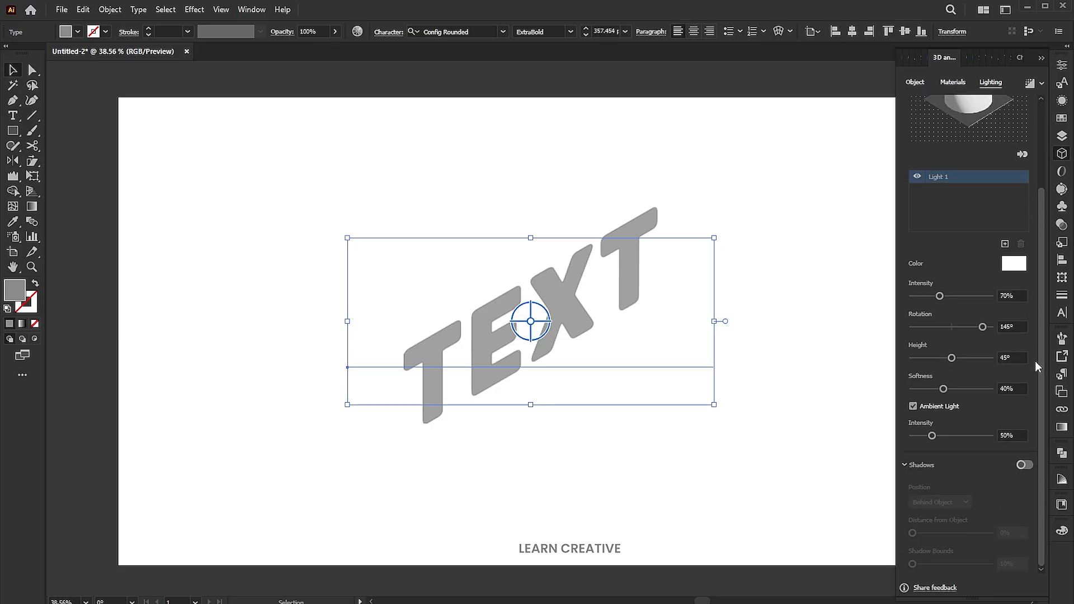
{"action": "left_click", "coordinate": [913, 405]}
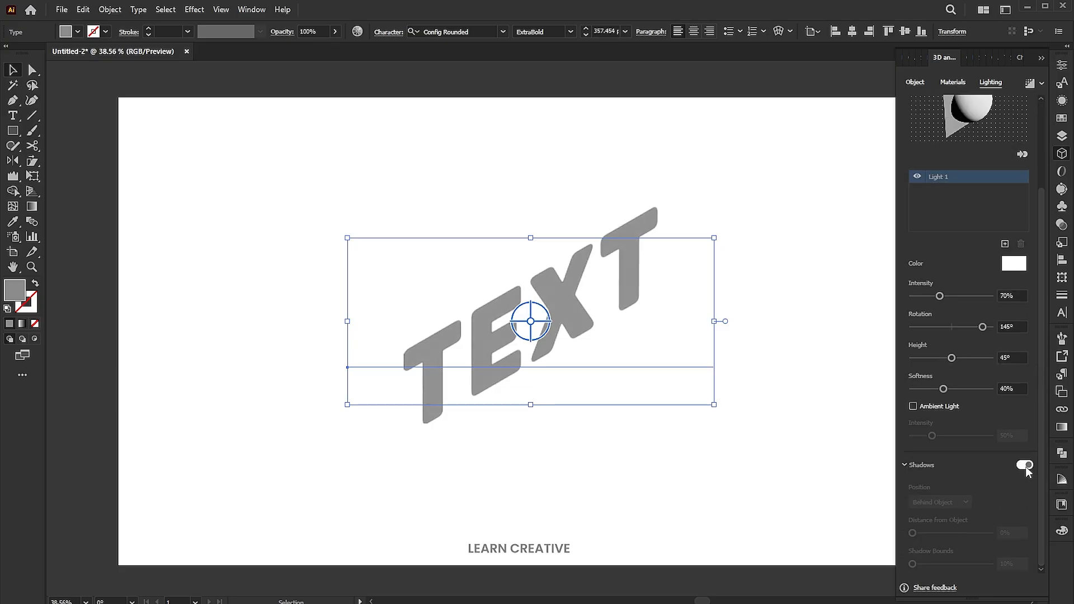
{"action": "left_click", "coordinate": [1023, 465]}
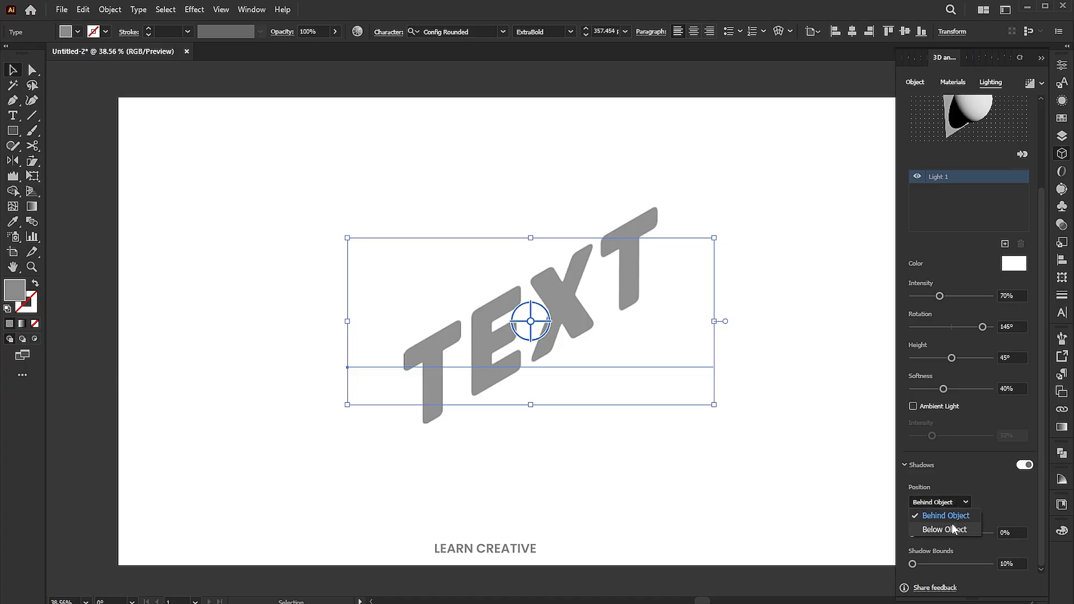
{"action": "left_click", "coordinate": [944, 529]}
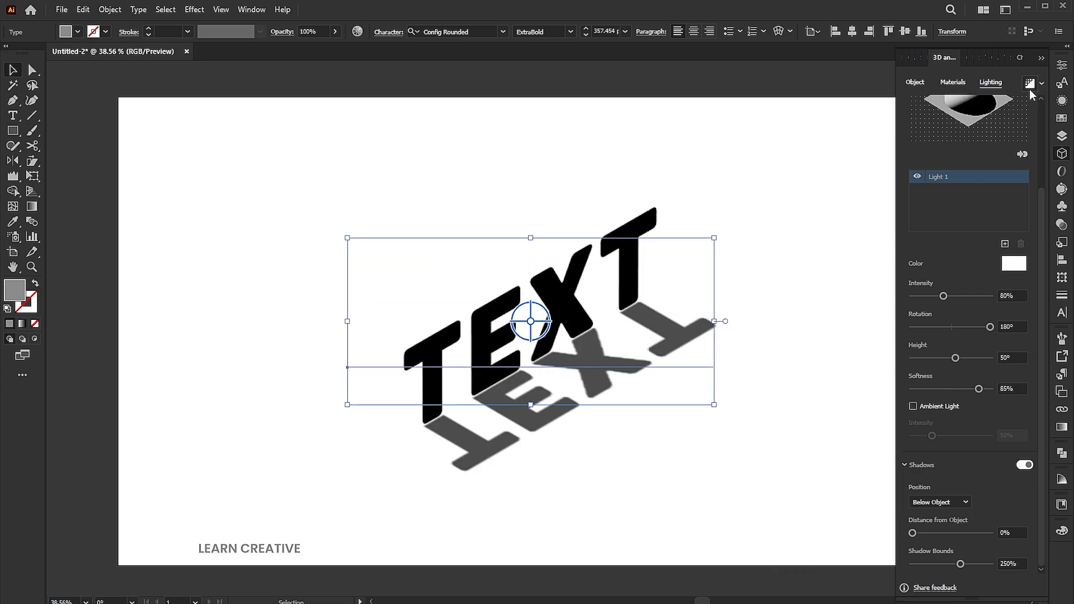
{"action": "mouse_move", "coordinate": [813, 240]}
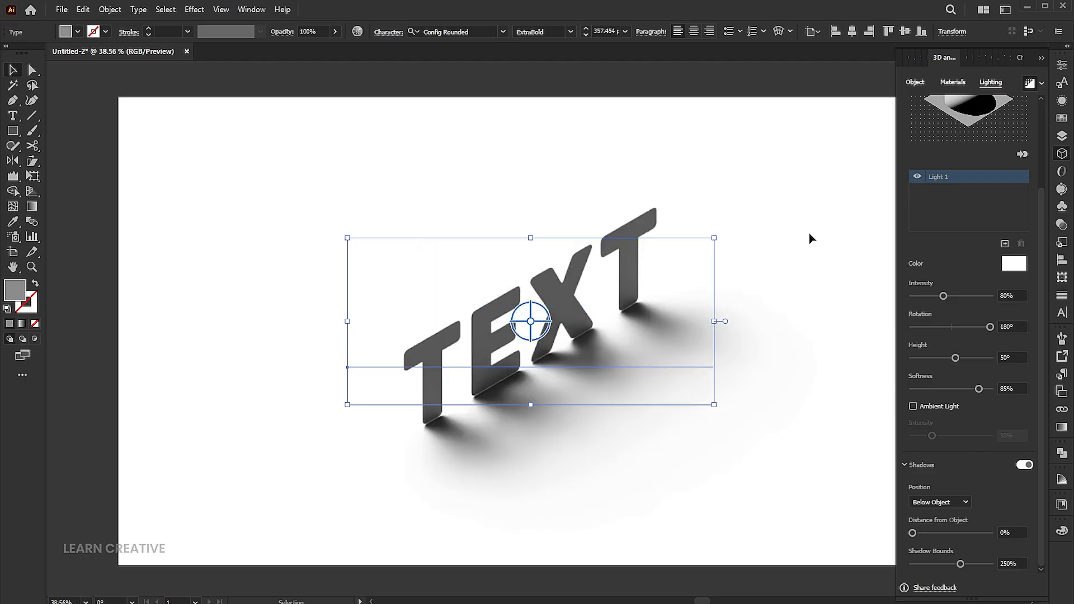
Step: Render the 3D word with ray tracing, then deselect to view the soft shadow
{"action": "left_click", "coordinate": [821, 451]}
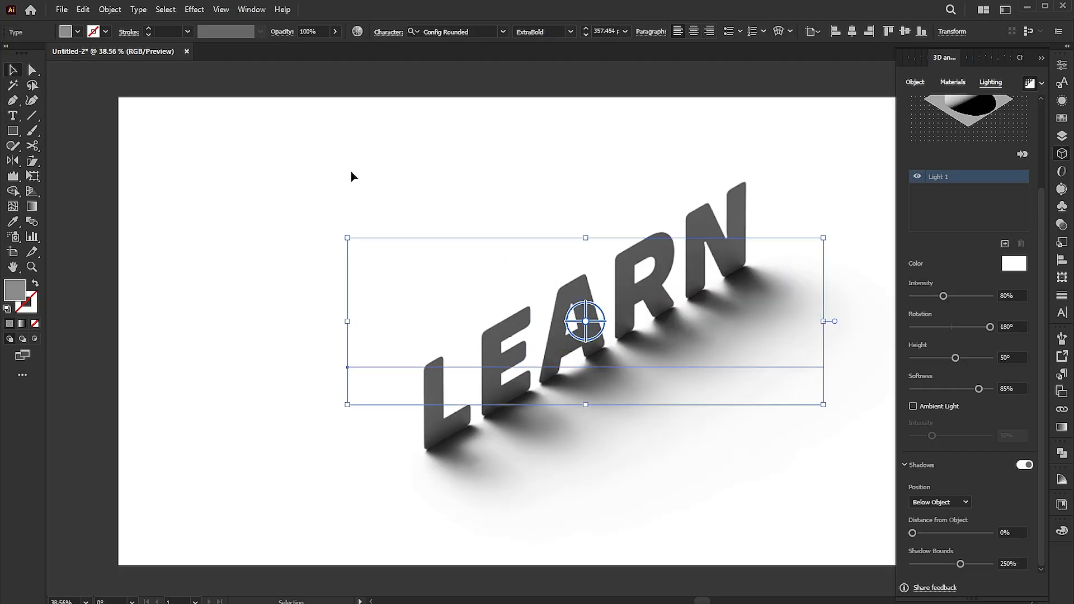
{"action": "left_click", "coordinate": [350, 177]}
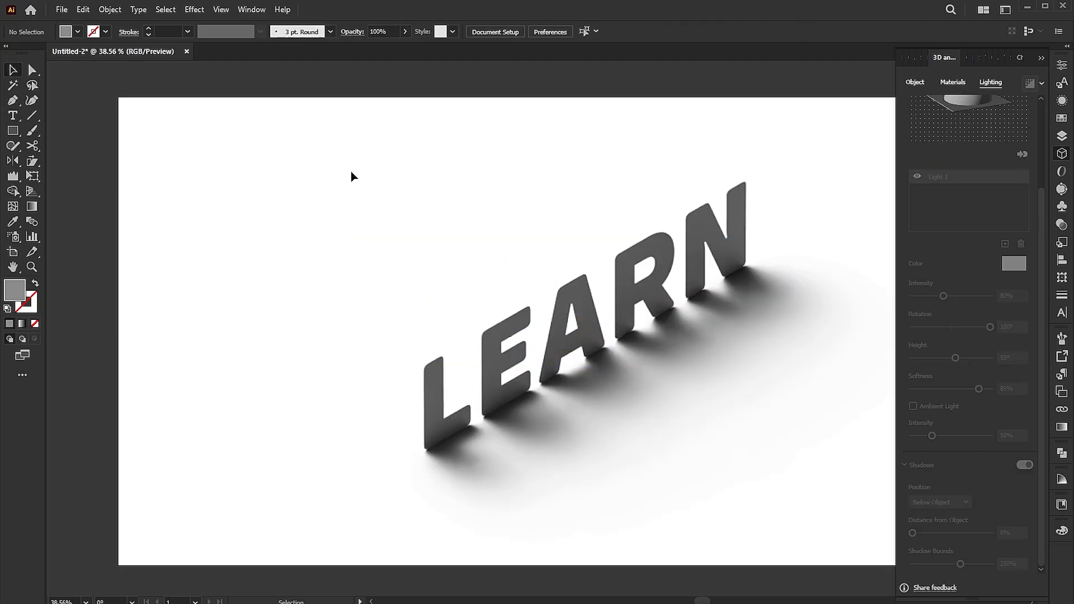